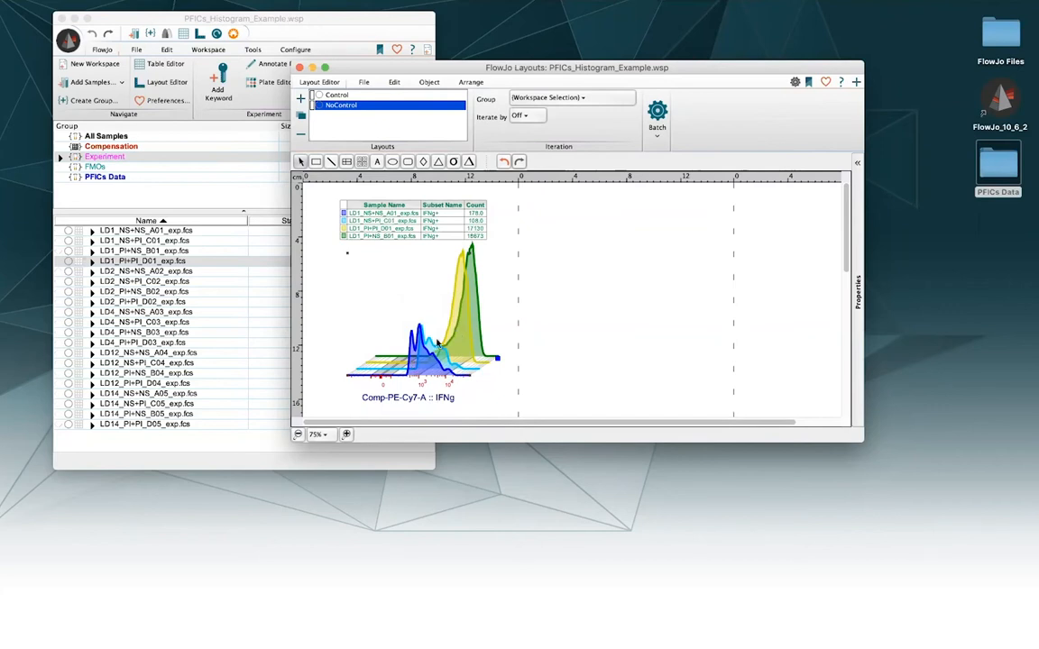
{"action": "mouse_move", "coordinate": [447, 312]}
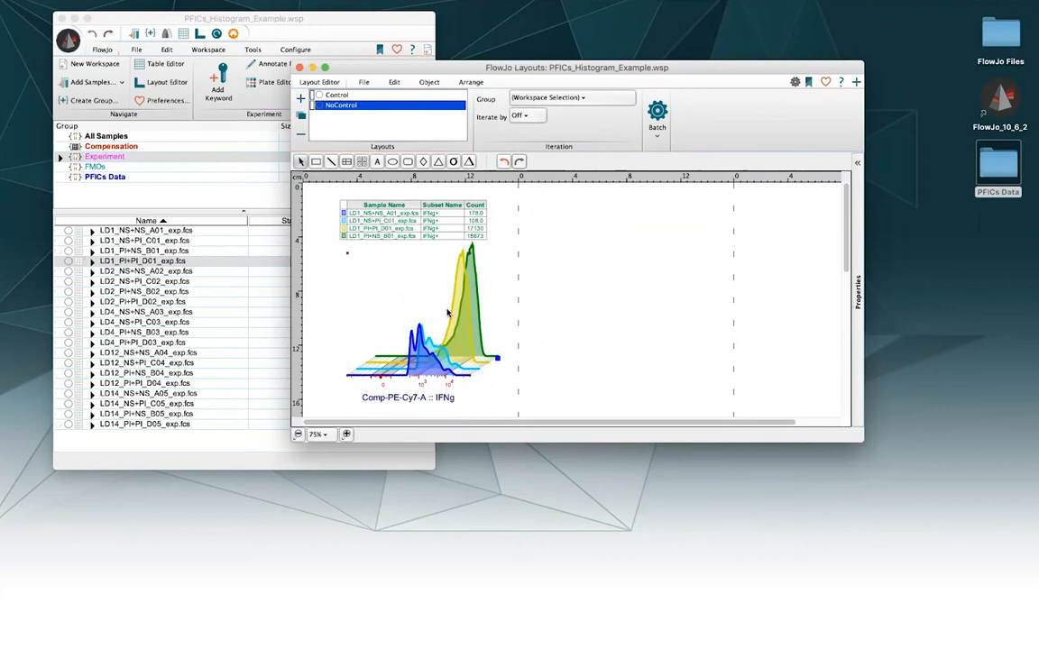
- Set the NoControl layout's iteration group to Experiment
{"action": "right_click", "coordinate": [451, 306]}
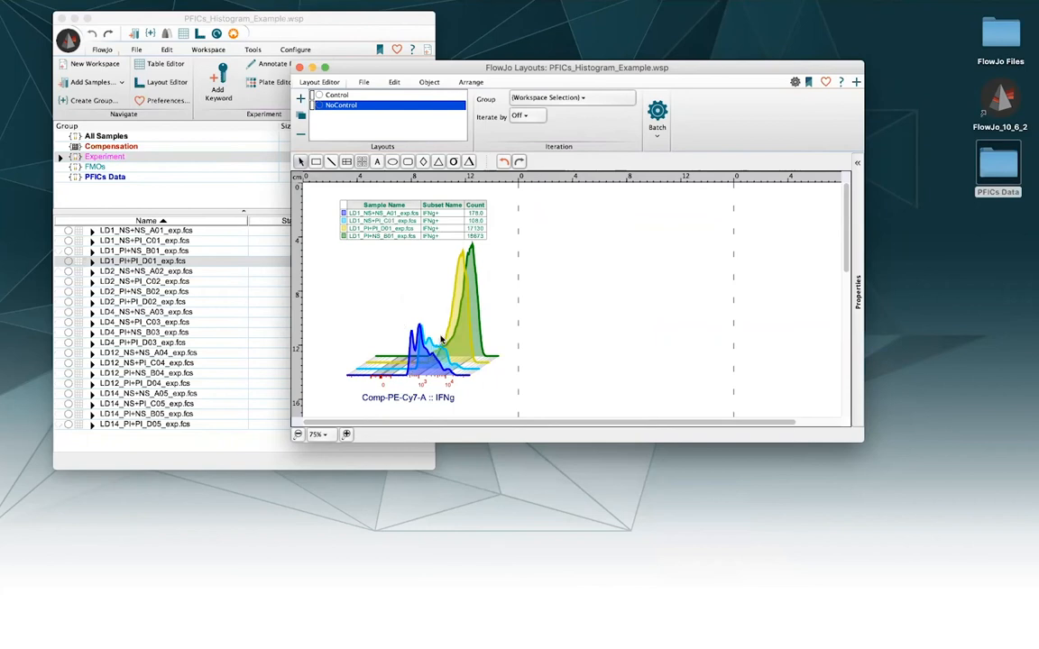
{"action": "mouse_move", "coordinate": [441, 341]}
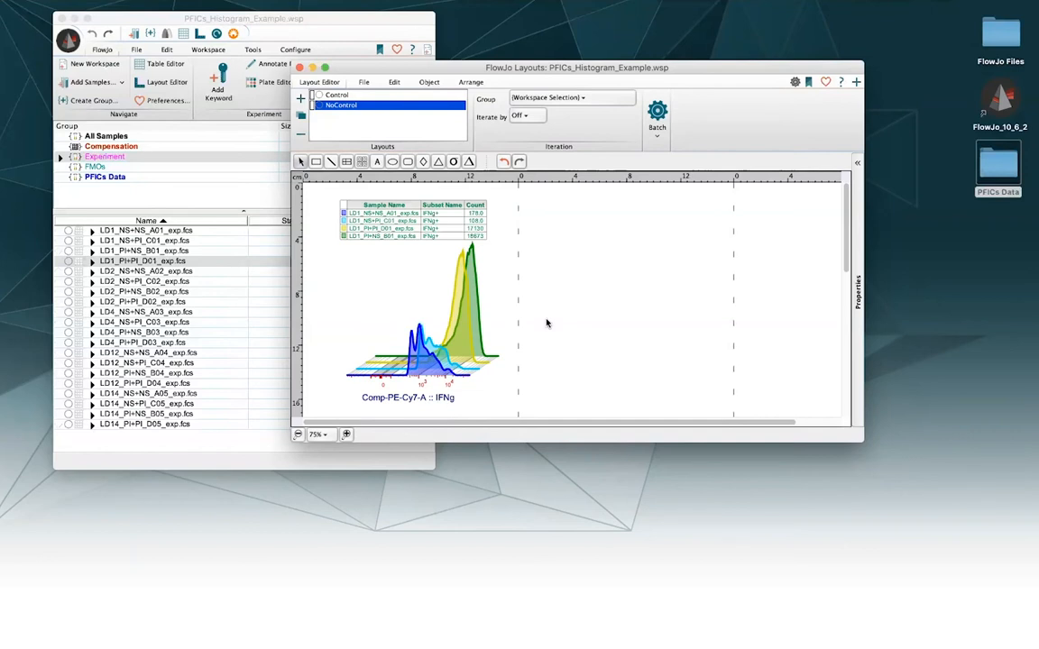
{"action": "mouse_move", "coordinate": [586, 131]}
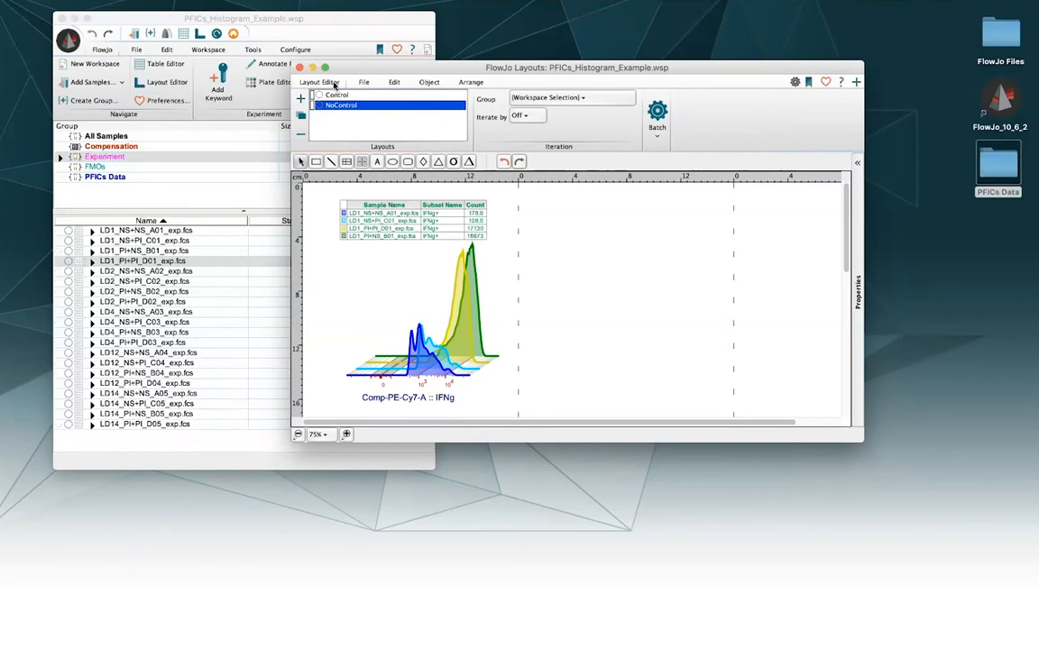
{"action": "left_click", "coordinate": [572, 98]}
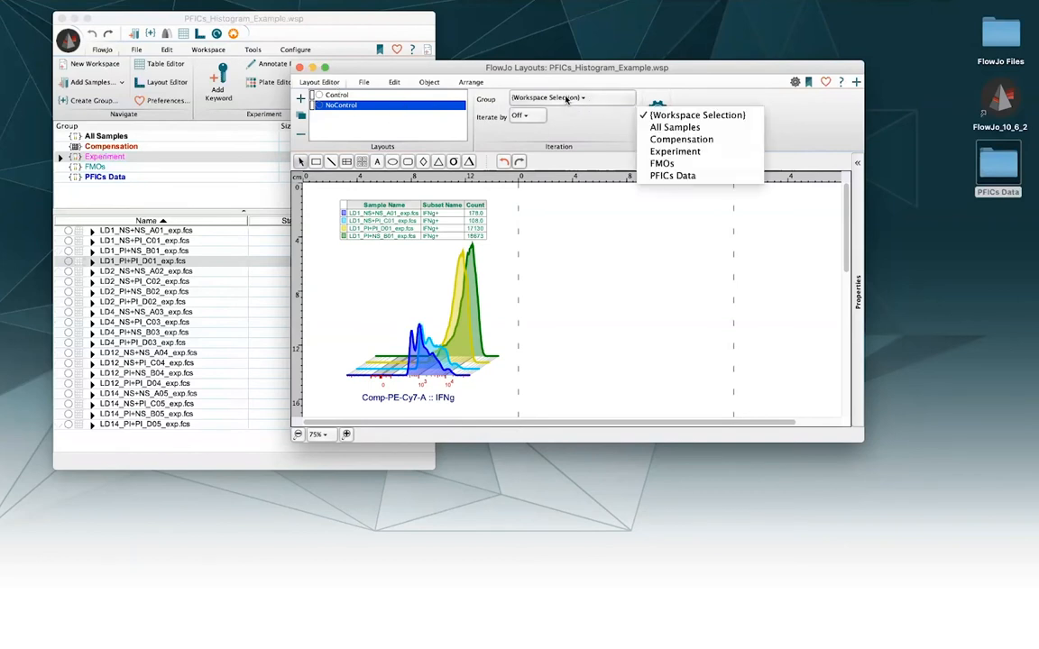
{"action": "mouse_move", "coordinate": [674, 151]}
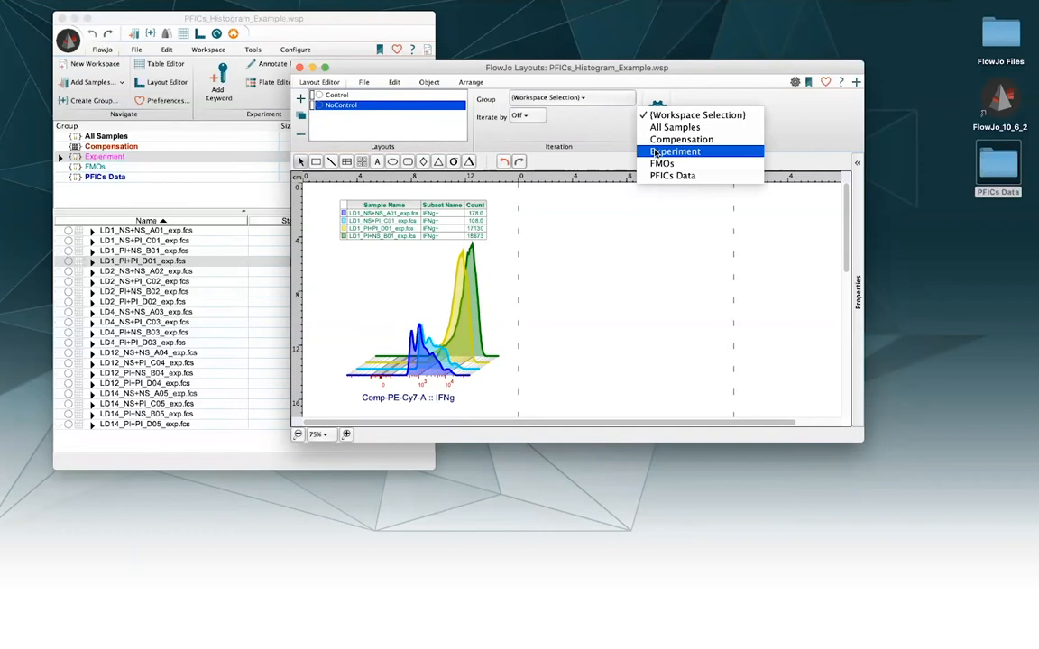
{"action": "left_click", "coordinate": [674, 151]}
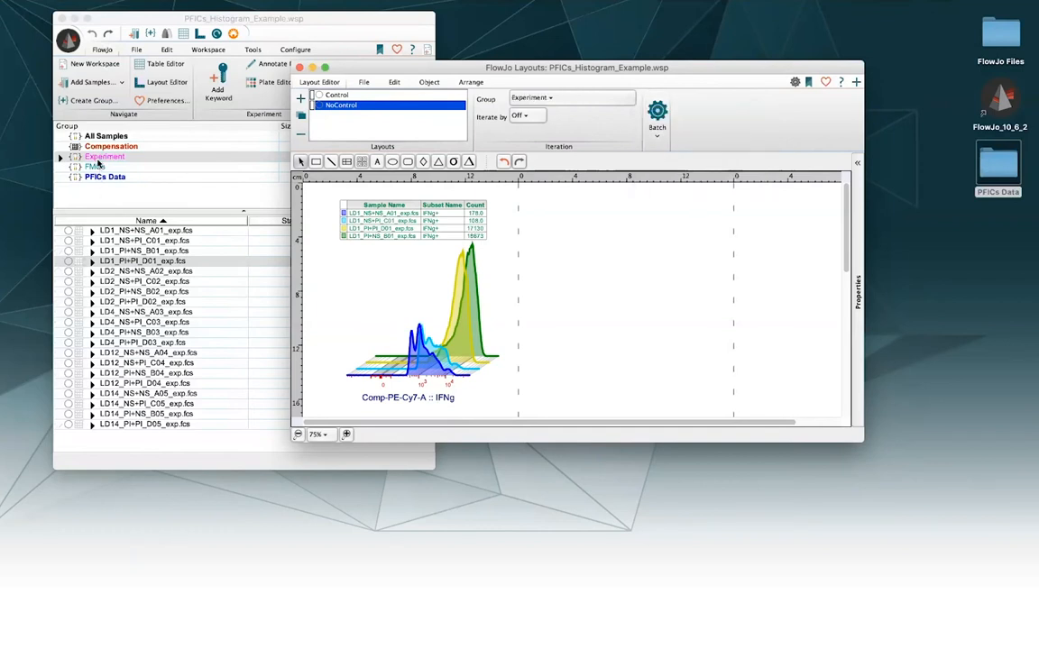
{"action": "left_click", "coordinate": [523, 116]}
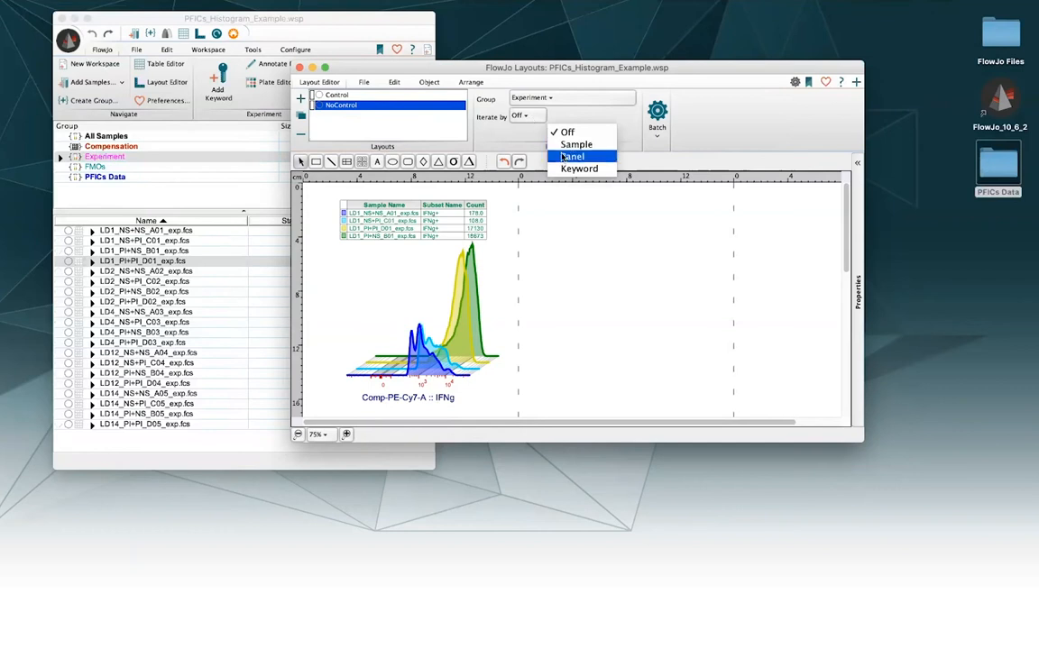
- Iterate the NoControl layout by Panel with the panel count raised to 4
{"action": "left_click", "coordinate": [572, 156]}
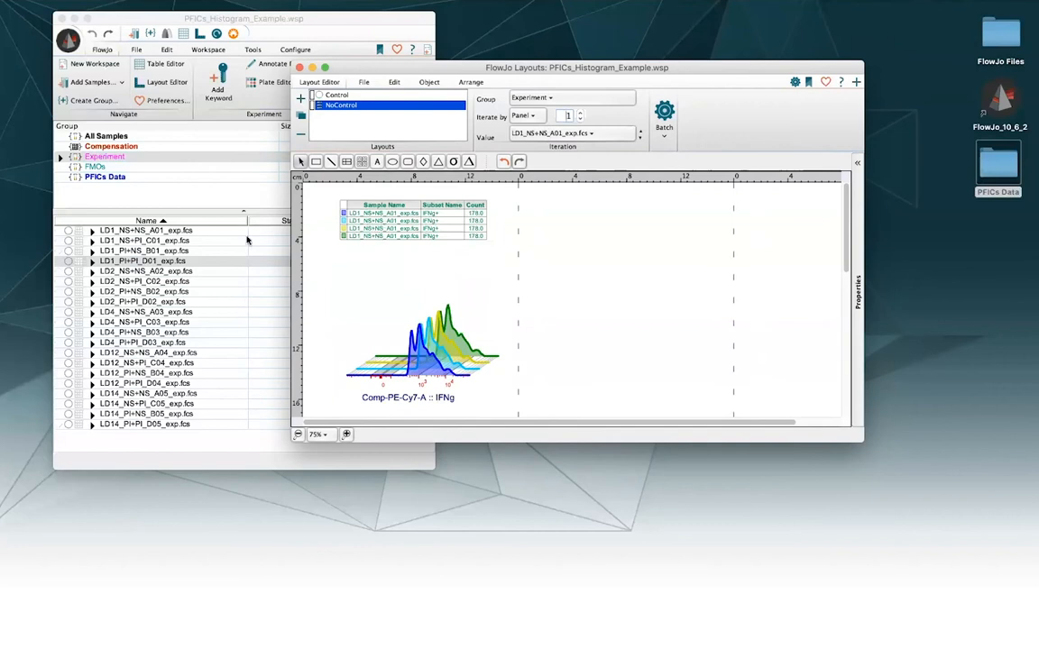
{"action": "mouse_move", "coordinate": [479, 333]}
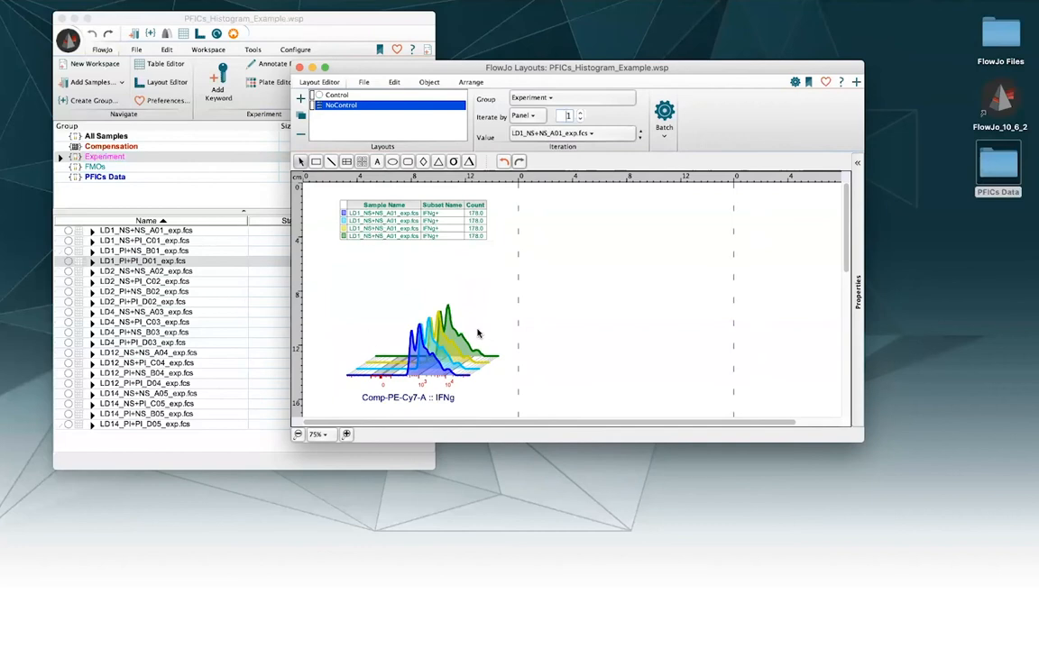
{"action": "mouse_move", "coordinate": [380, 275]}
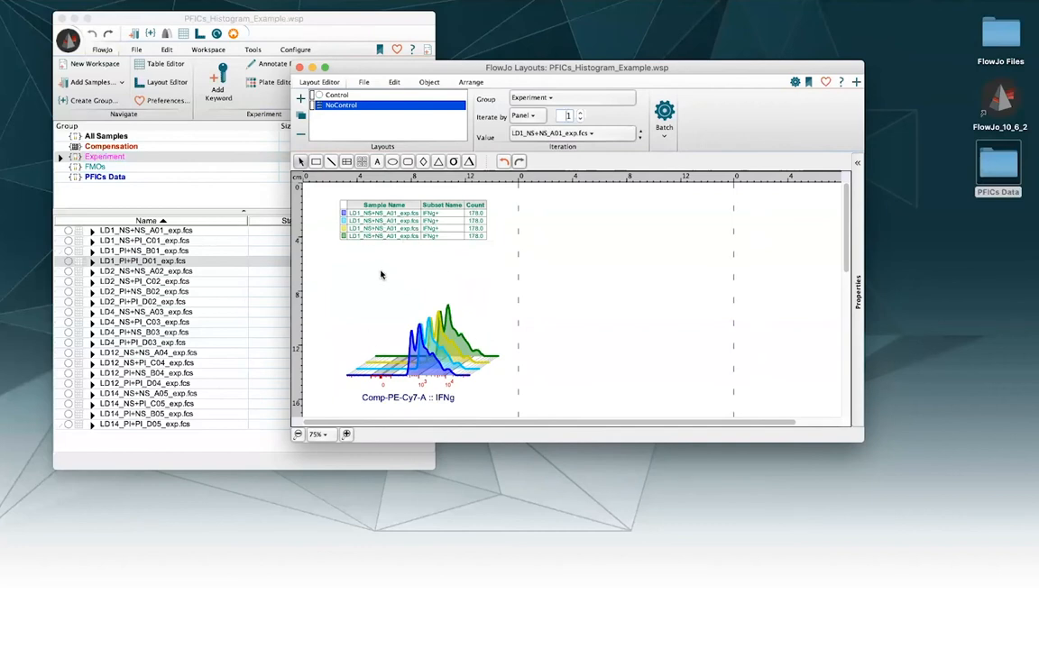
{"action": "left_click", "coordinate": [580, 112]}
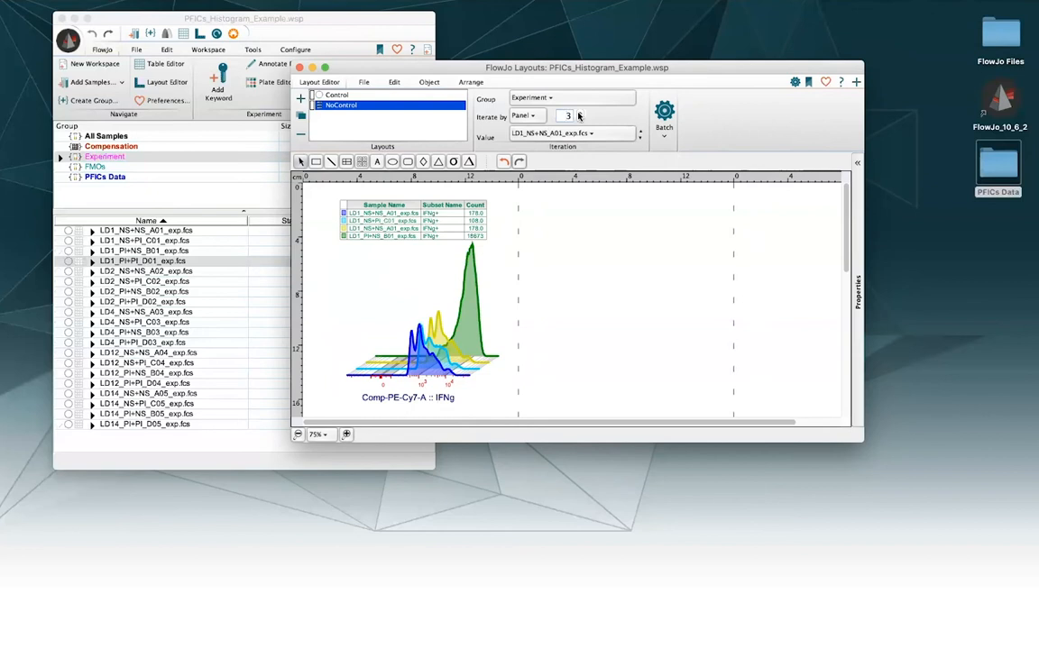
{"action": "left_click", "coordinate": [579, 113]}
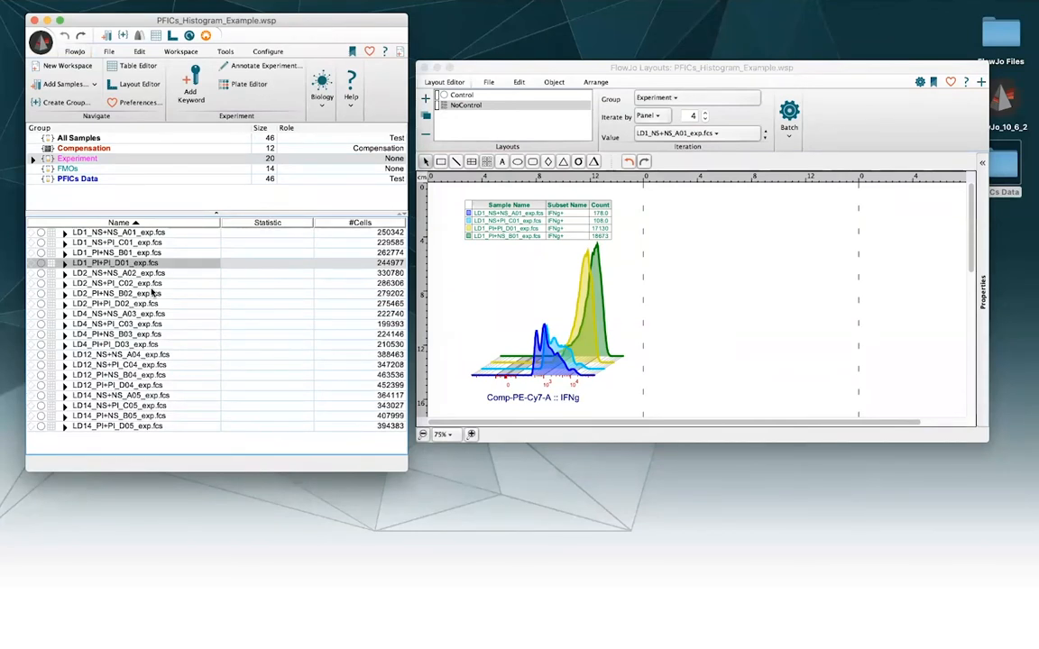
{"action": "mouse_move", "coordinate": [334, 325]}
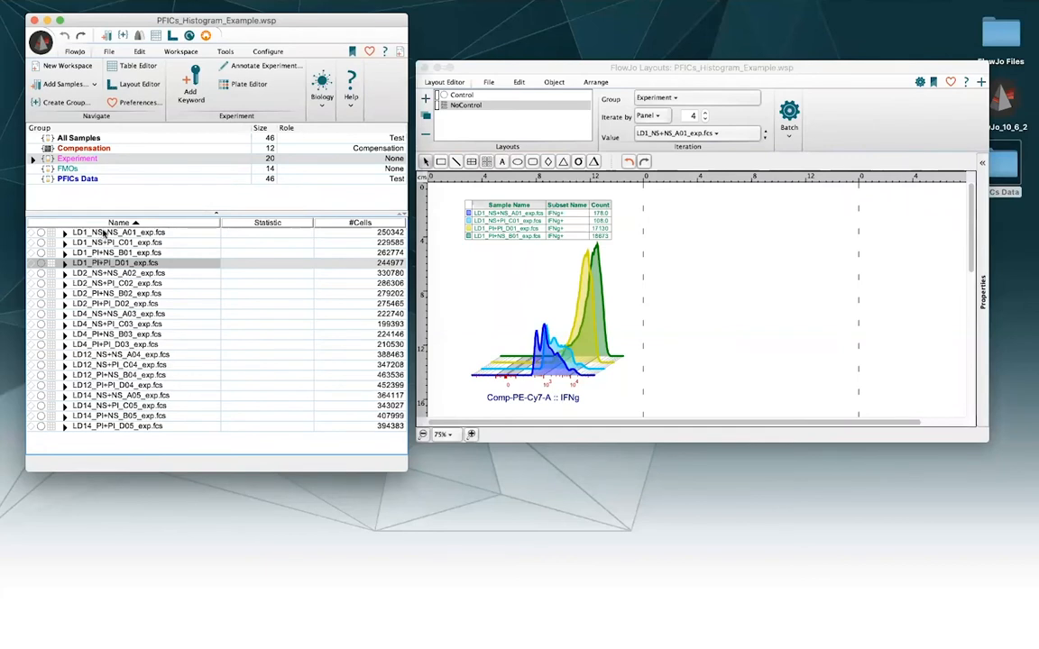
{"action": "mouse_move", "coordinate": [90, 374]}
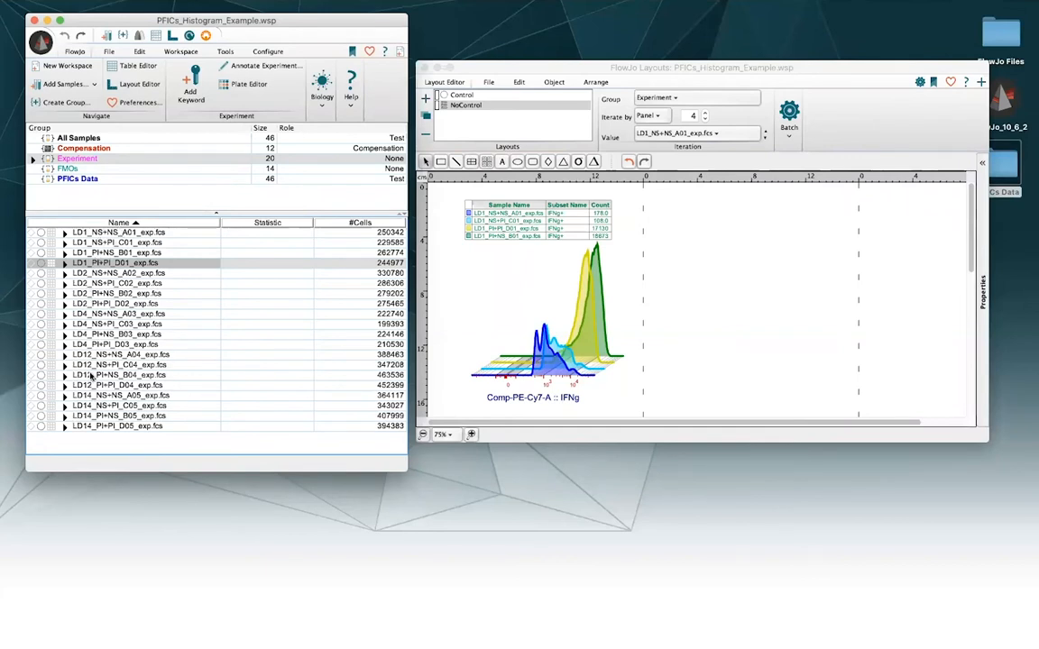
{"action": "mouse_move", "coordinate": [174, 363]}
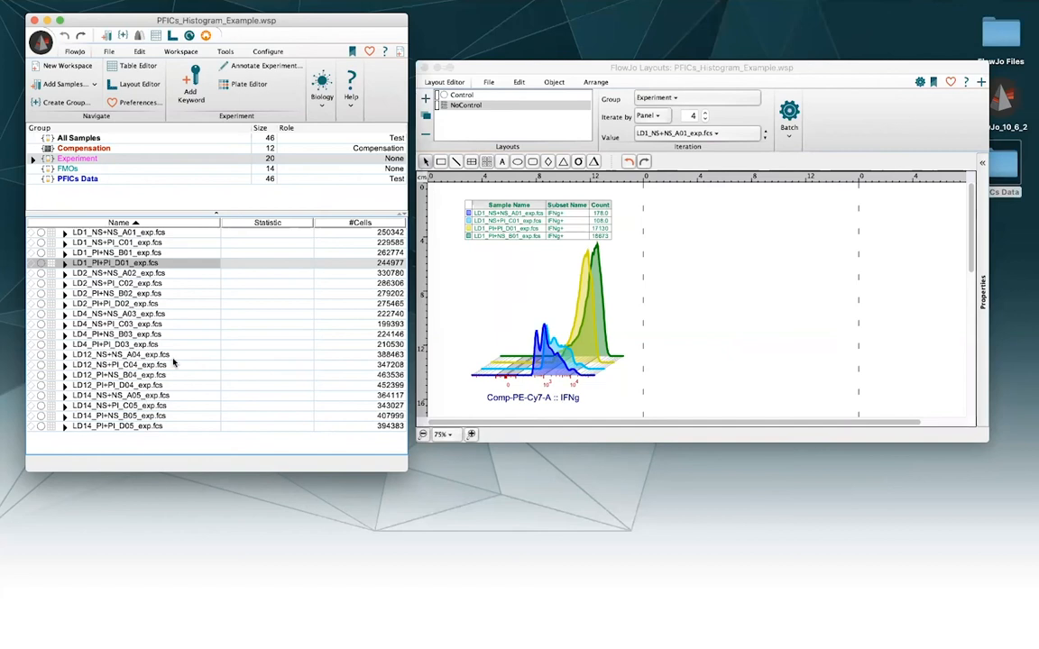
{"action": "mouse_move", "coordinate": [239, 222]}
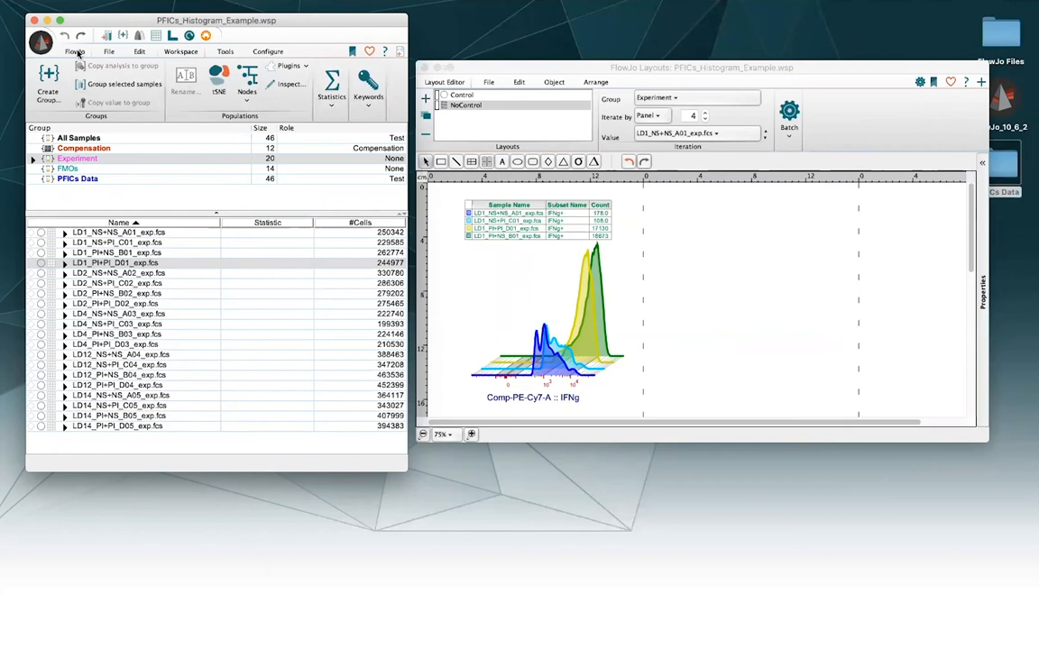
{"action": "mouse_move", "coordinate": [219, 288]}
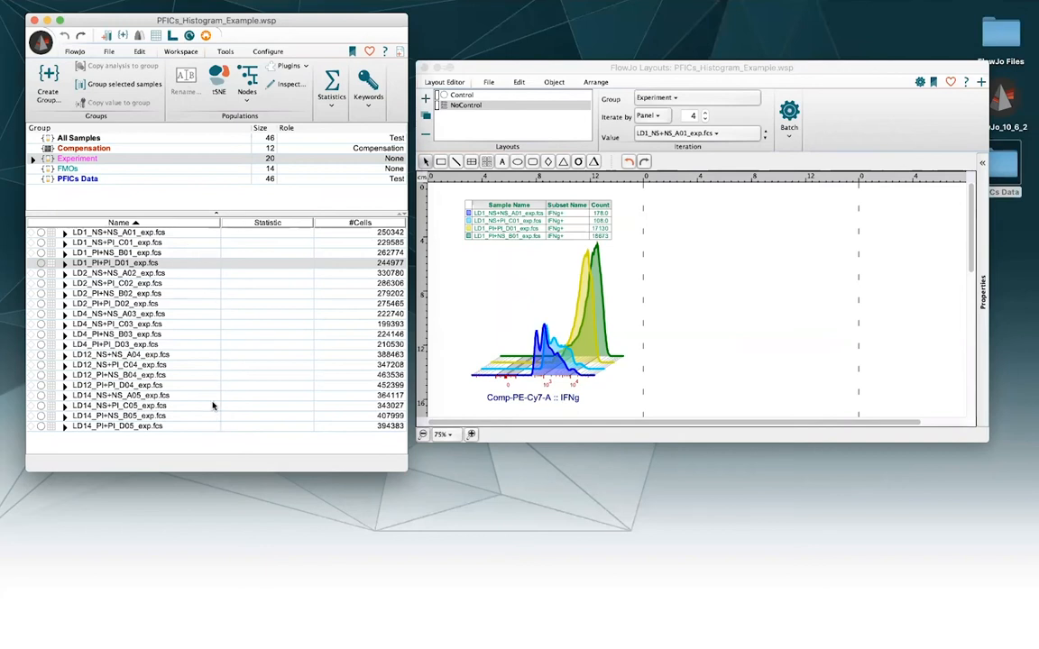
{"action": "left_click", "coordinate": [466, 105]}
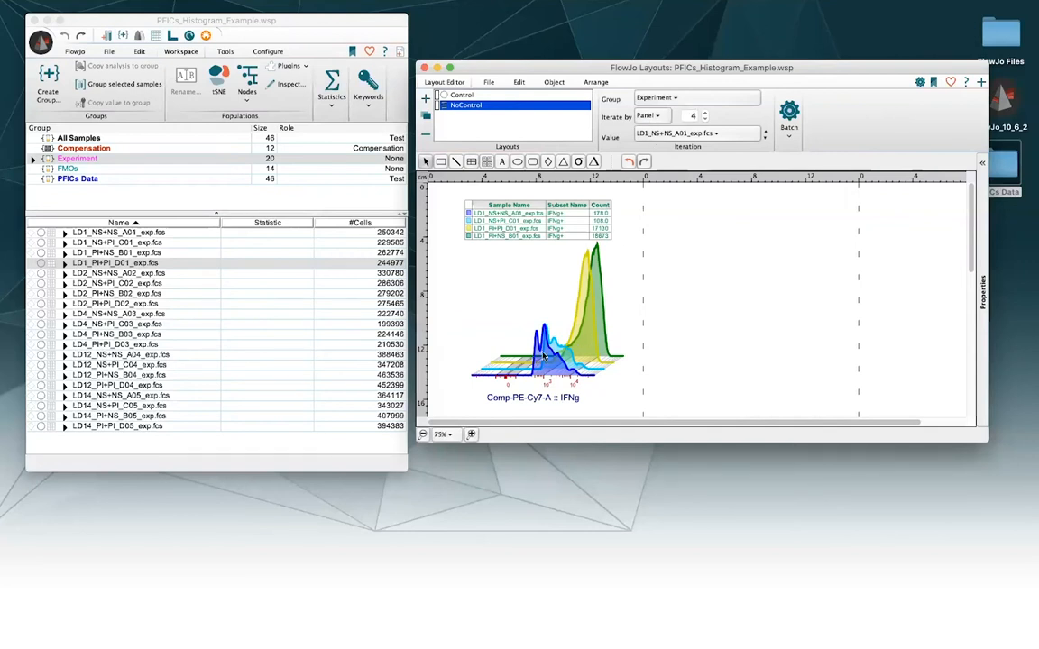
- Display the NoControl-Batch layout's five pages of four-sample IFNg overlays
{"action": "left_click", "coordinate": [787, 111]}
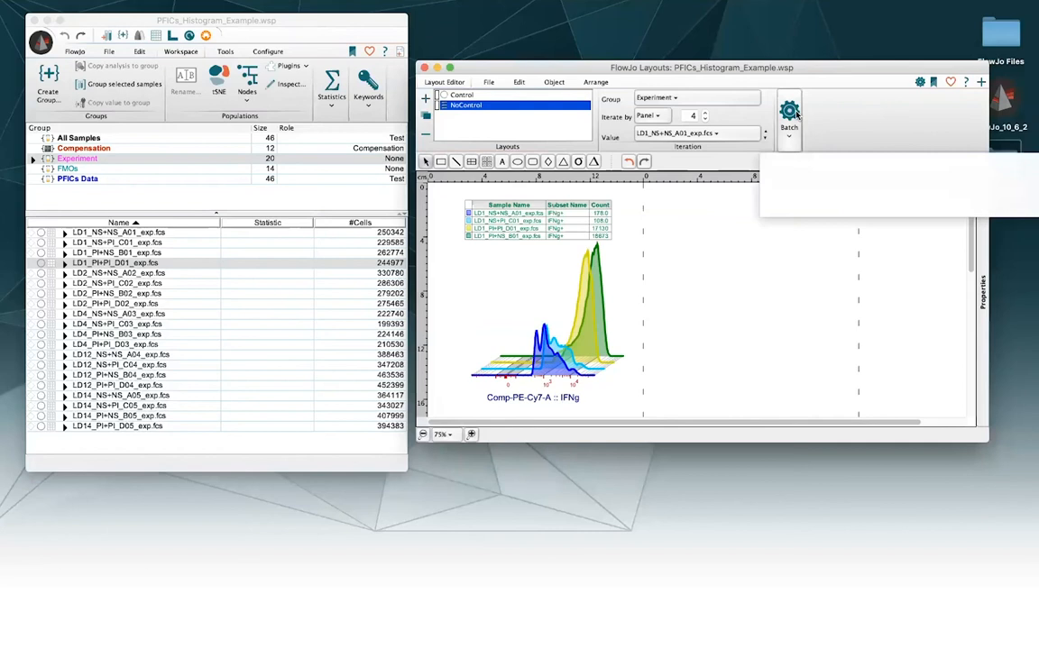
{"action": "left_click", "coordinate": [787, 116]}
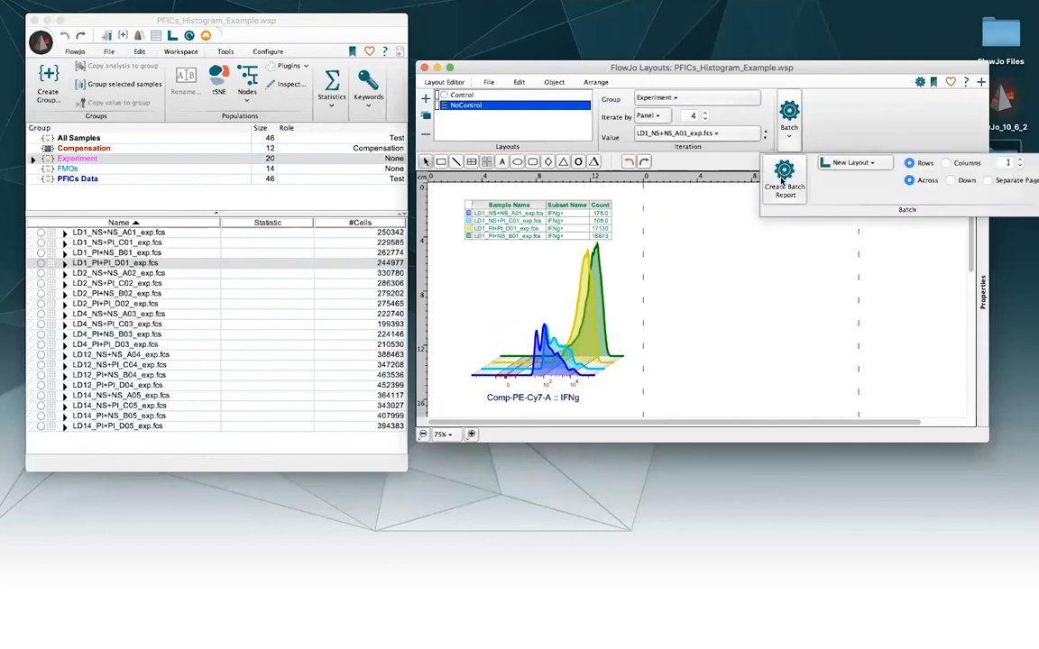
{"action": "left_click", "coordinate": [783, 178]}
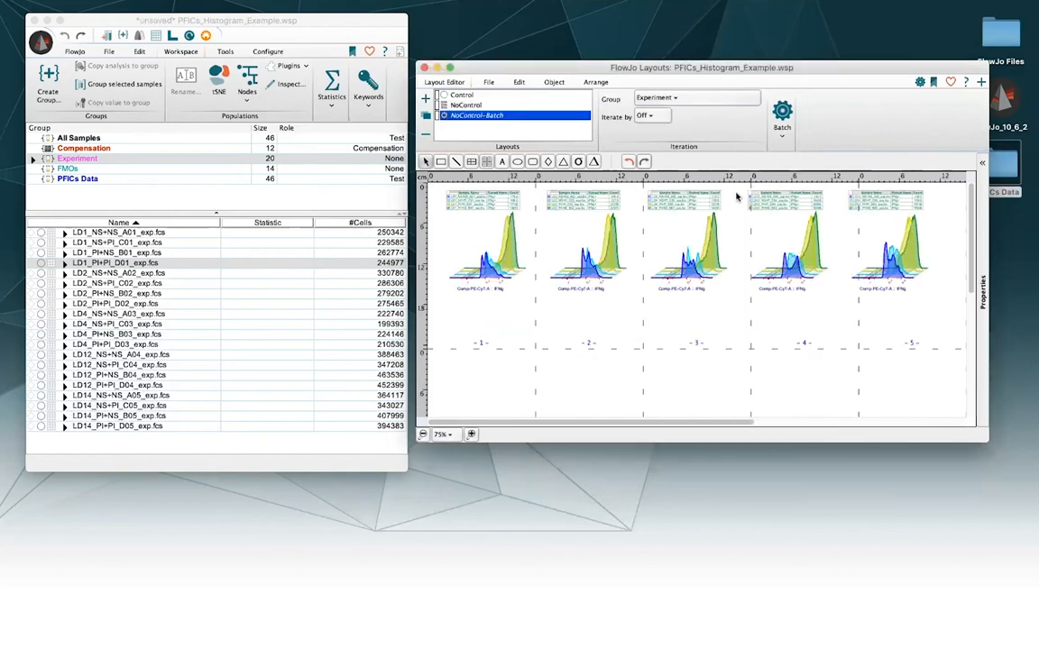
{"action": "left_click", "coordinate": [471, 434]}
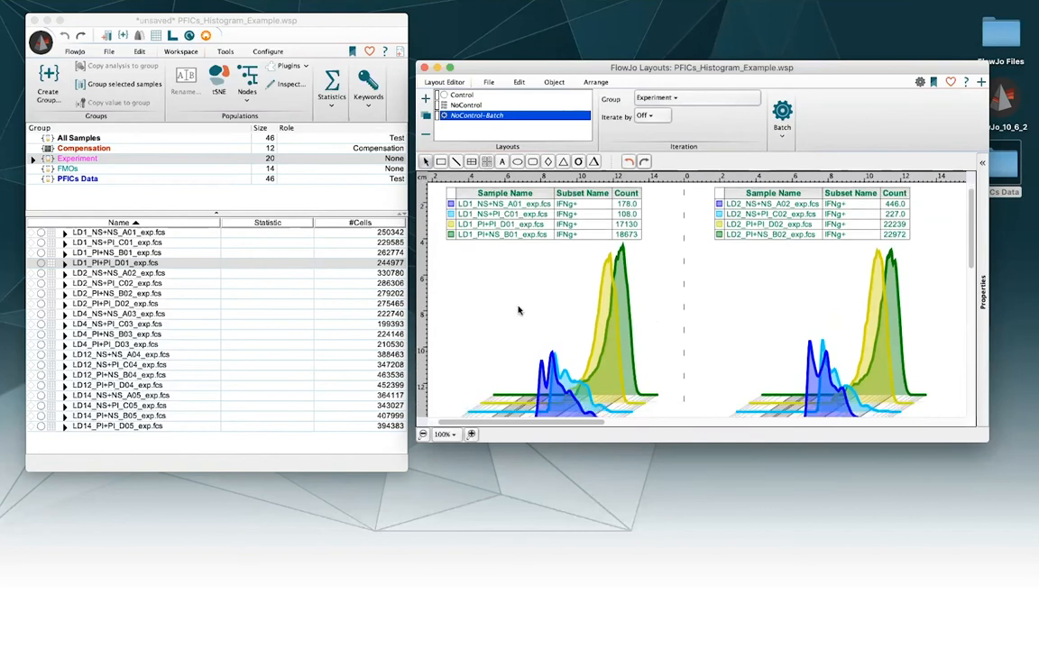
{"action": "scroll", "scroll_direction": "right", "scroll_amount": 3}
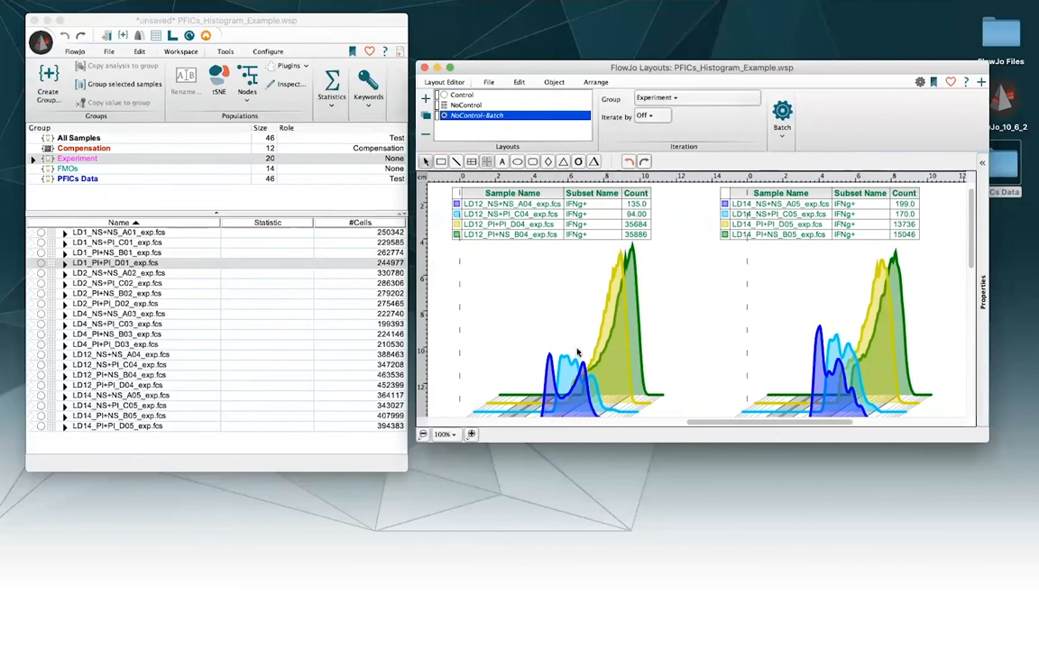
{"action": "mouse_move", "coordinate": [769, 431]}
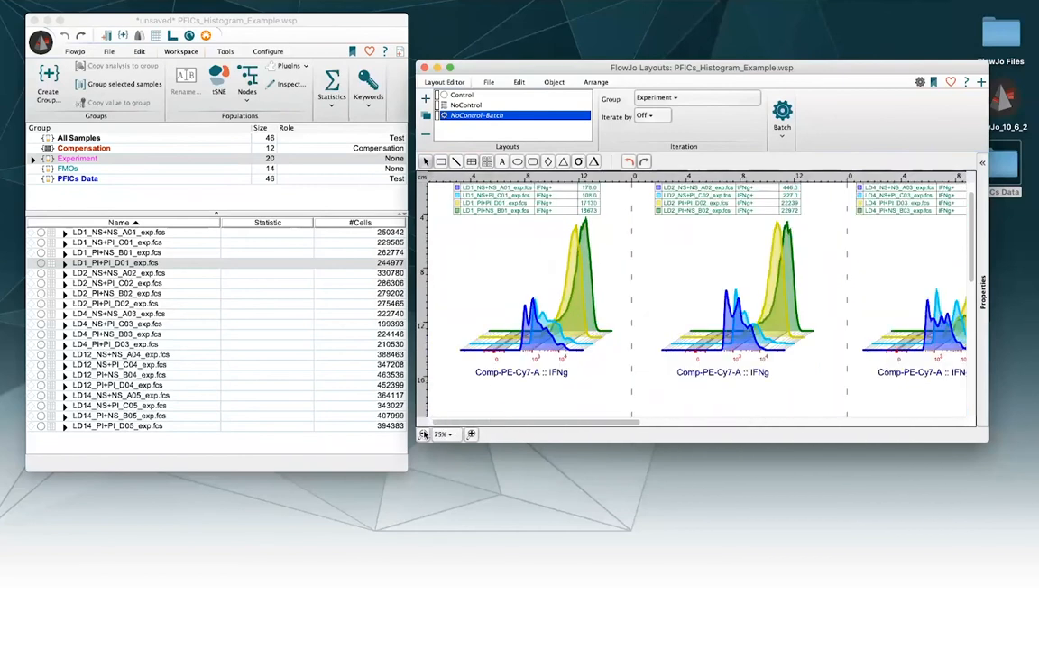
{"action": "left_click", "coordinate": [439, 434]}
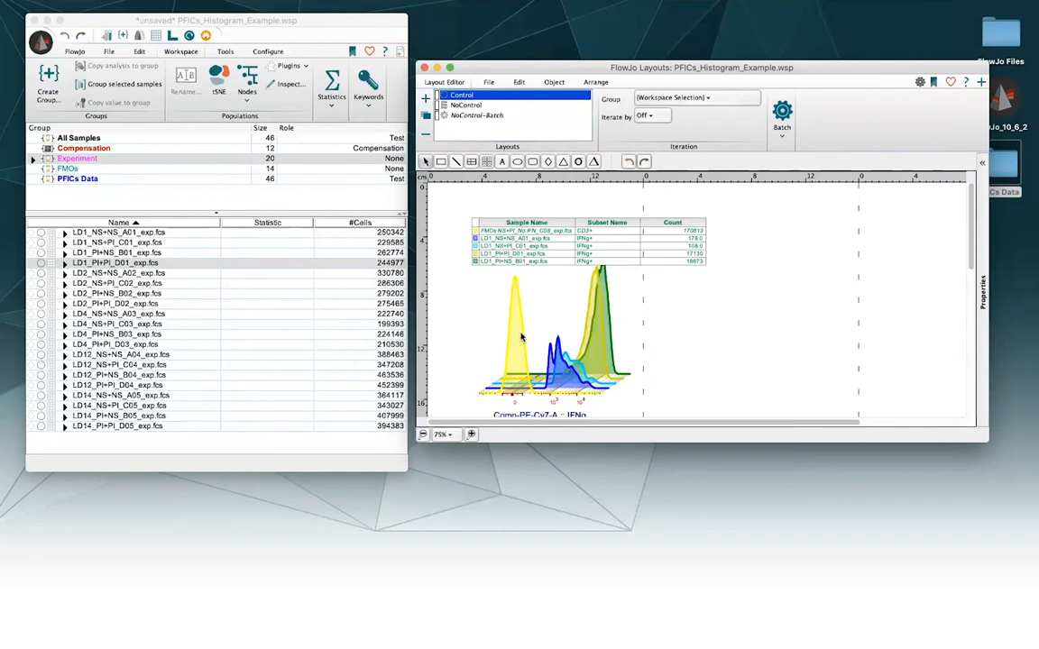
{"action": "mouse_move", "coordinate": [541, 345]}
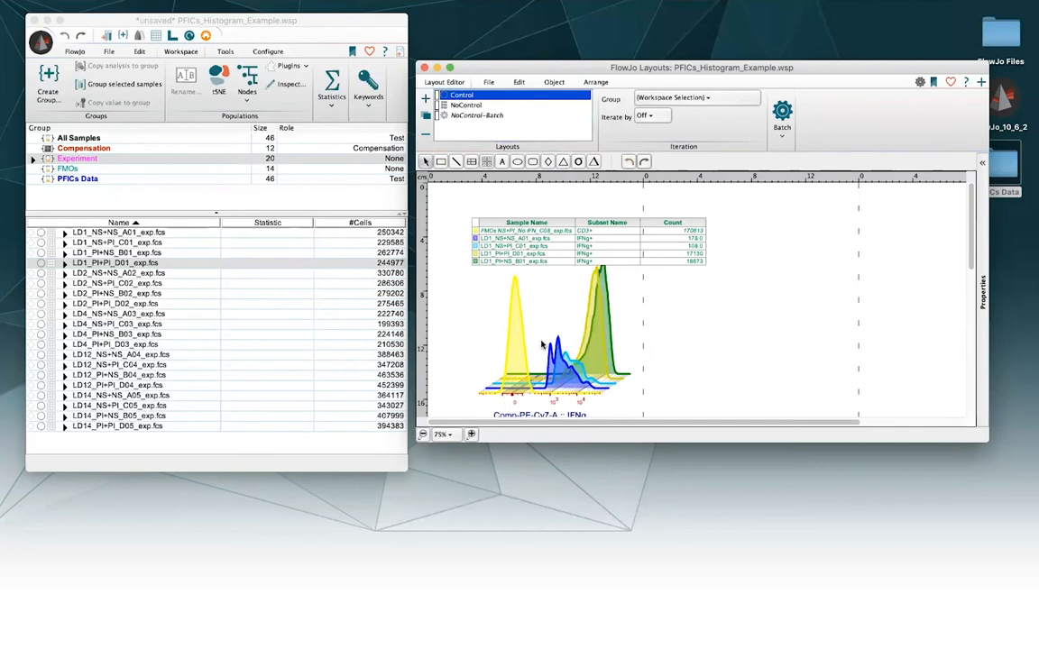
{"action": "mouse_move", "coordinate": [622, 353]}
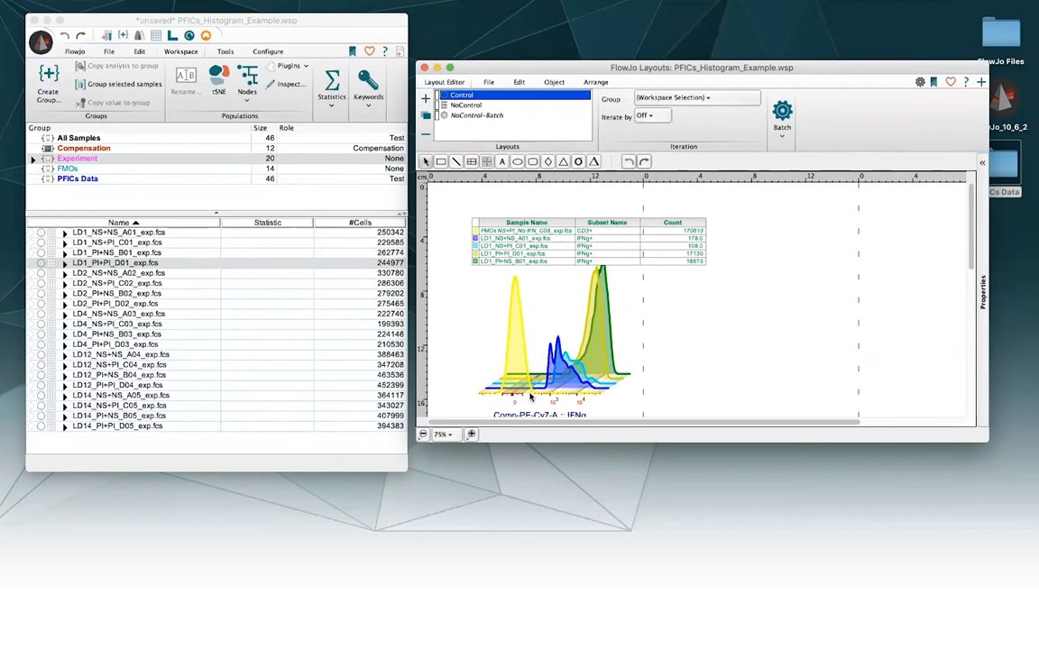
{"action": "mouse_move", "coordinate": [505, 346]}
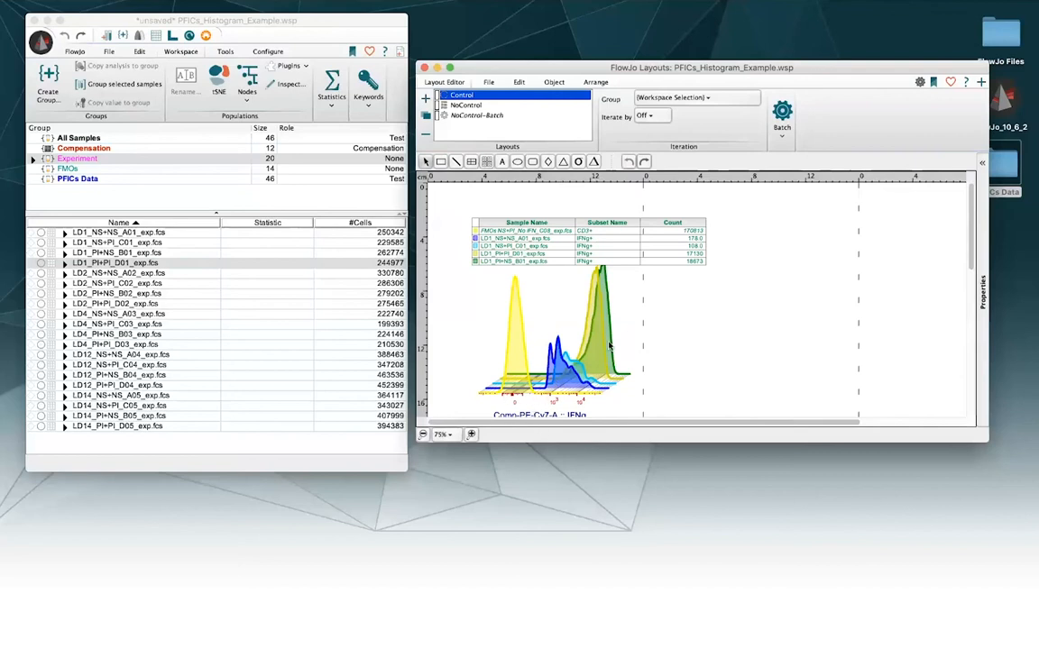
{"action": "mouse_move", "coordinate": [620, 346]}
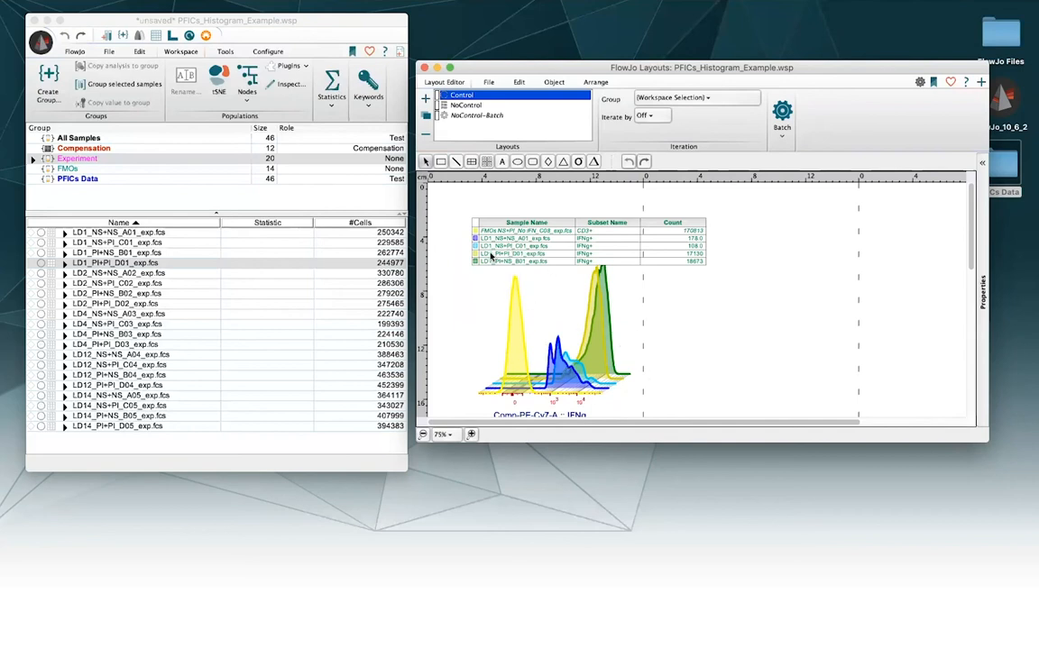
{"action": "mouse_move", "coordinate": [595, 344]}
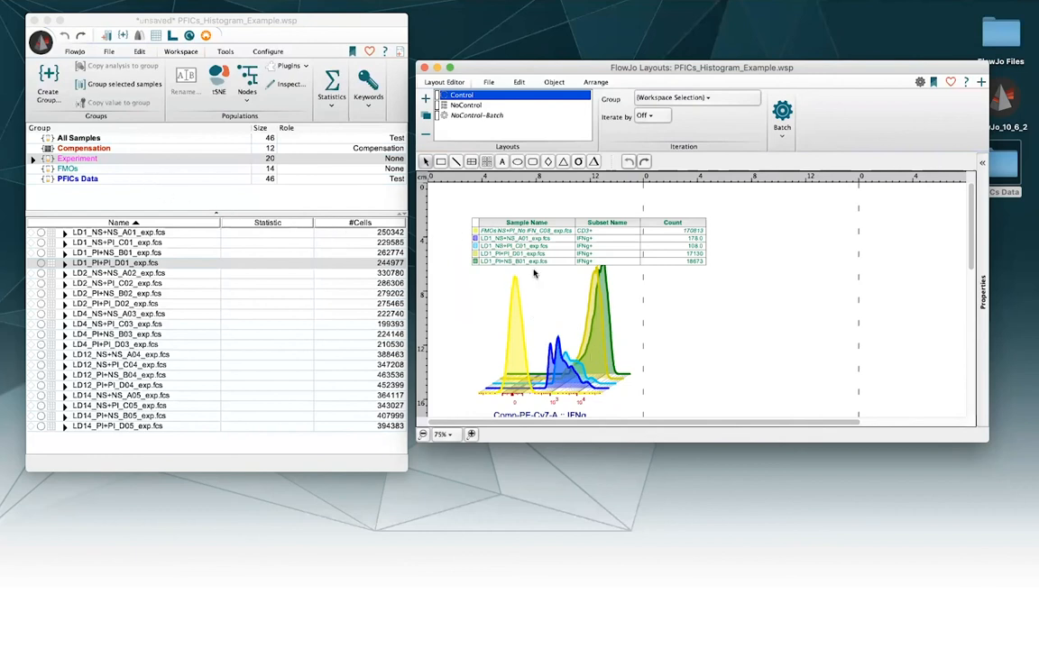
{"action": "mouse_move", "coordinate": [584, 356]}
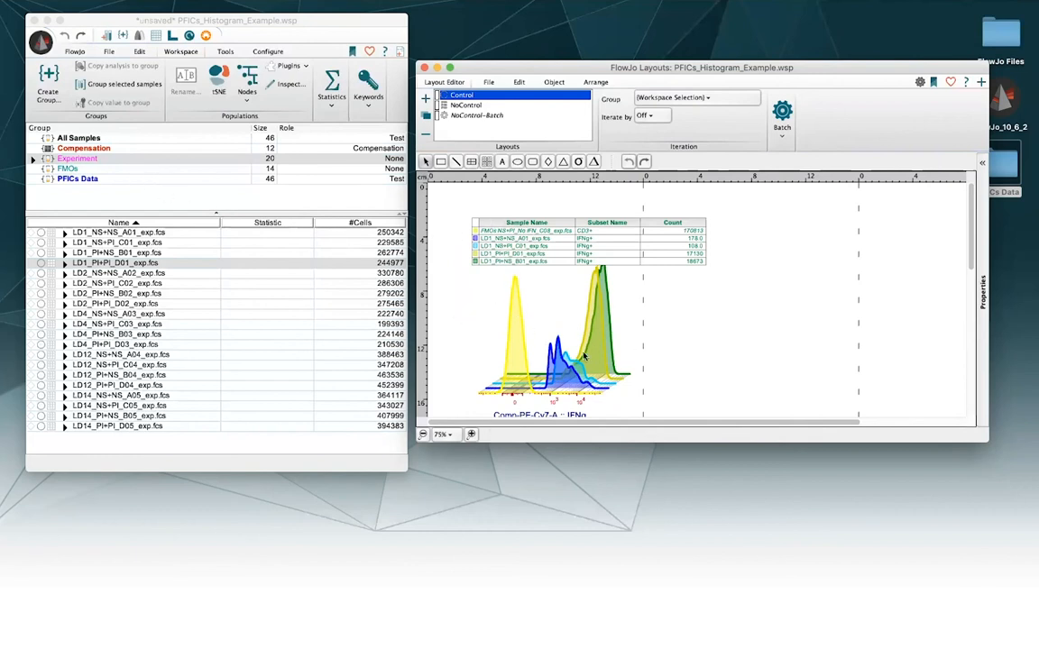
{"action": "mouse_move", "coordinate": [611, 341]}
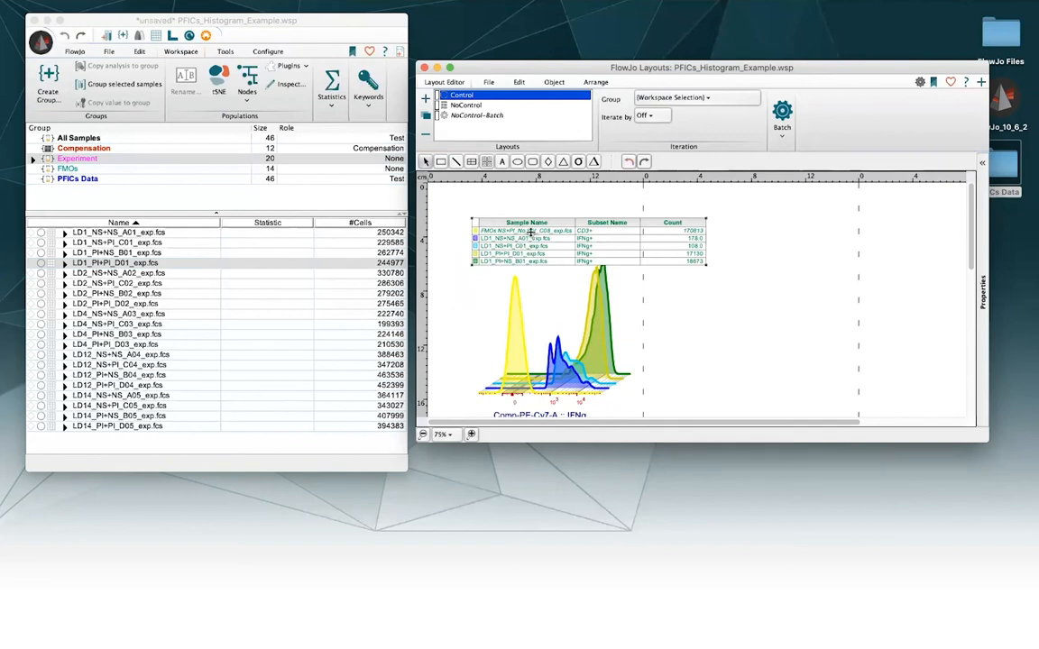
{"action": "right_click", "coordinate": [505, 231]}
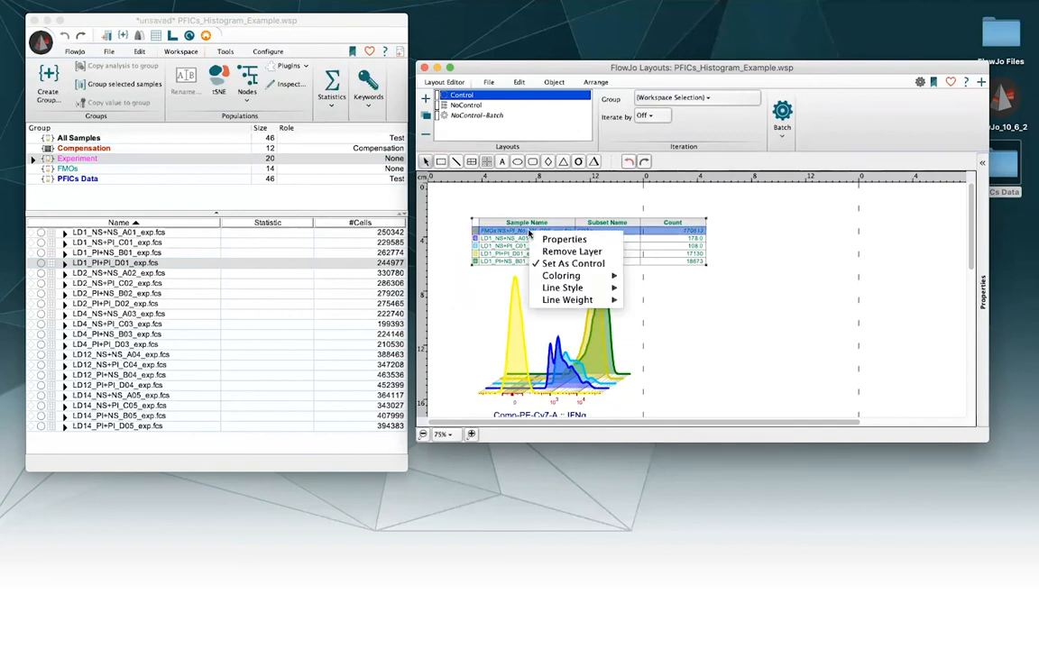
{"action": "mouse_move", "coordinate": [573, 263]}
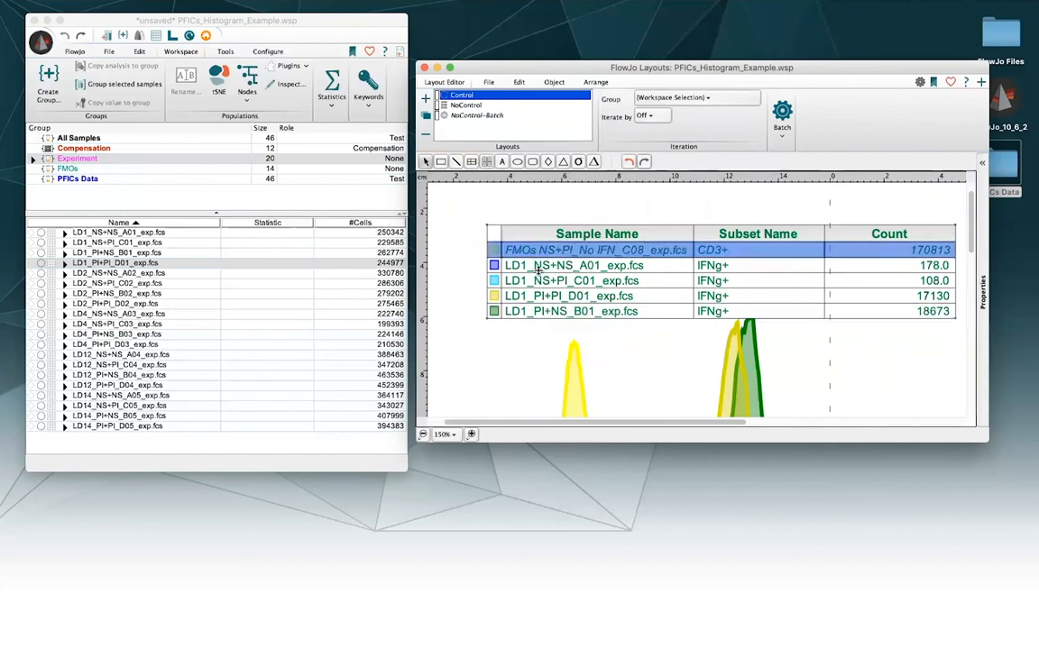
{"action": "left_click", "coordinate": [595, 311]}
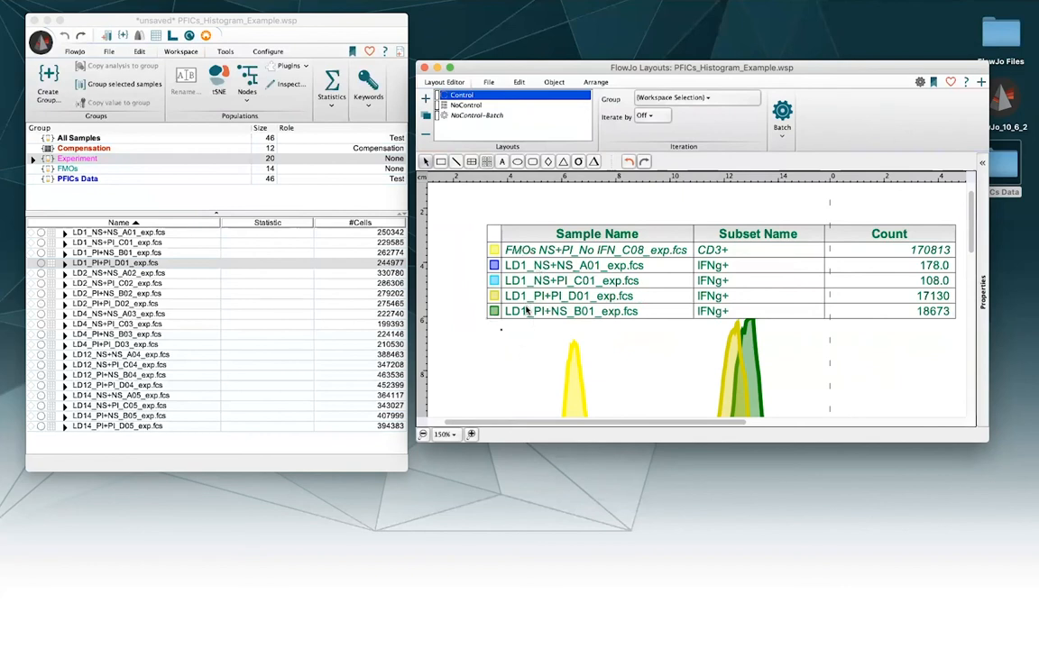
{"action": "left_click", "coordinate": [423, 434]}
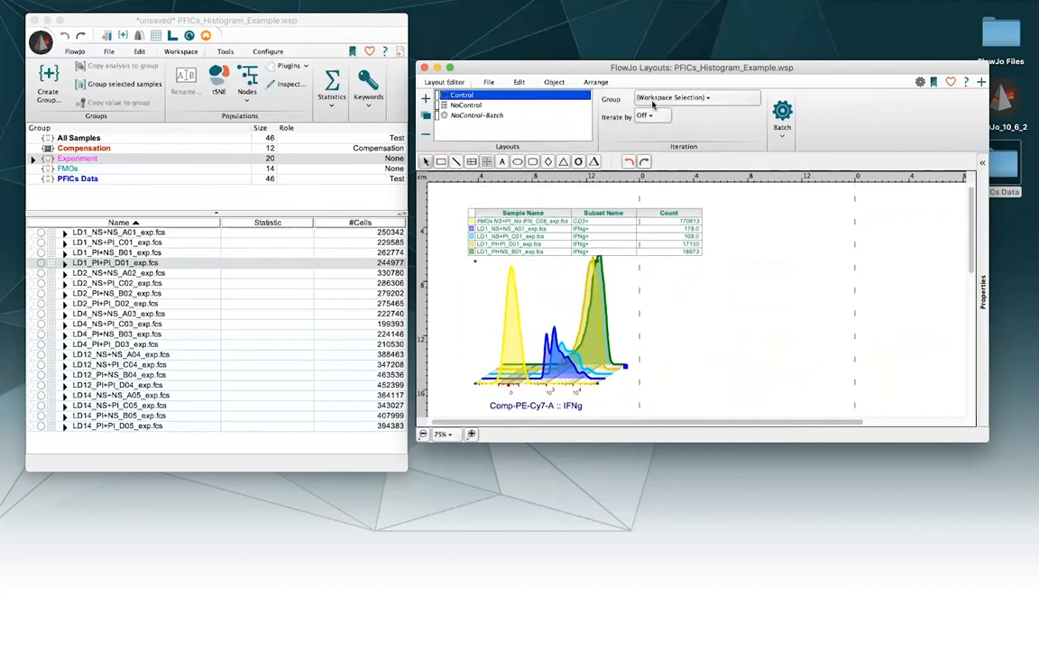
- Iterate the Control layout over Experiment by Panel, and bring up batch report settings
{"action": "left_click", "coordinate": [694, 97]}
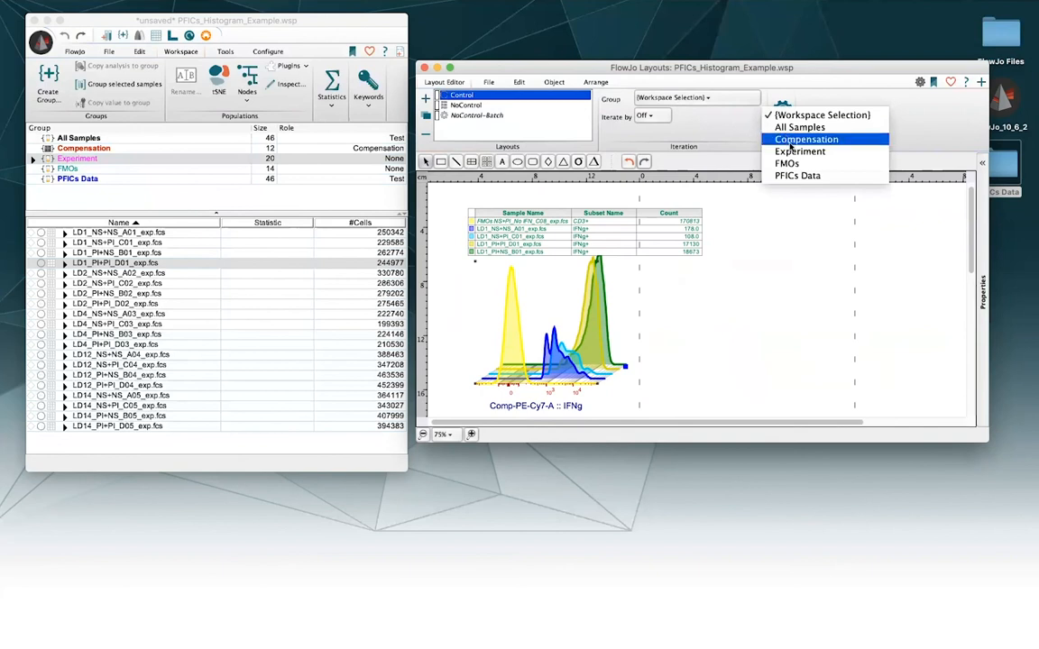
{"action": "left_click", "coordinate": [800, 151]}
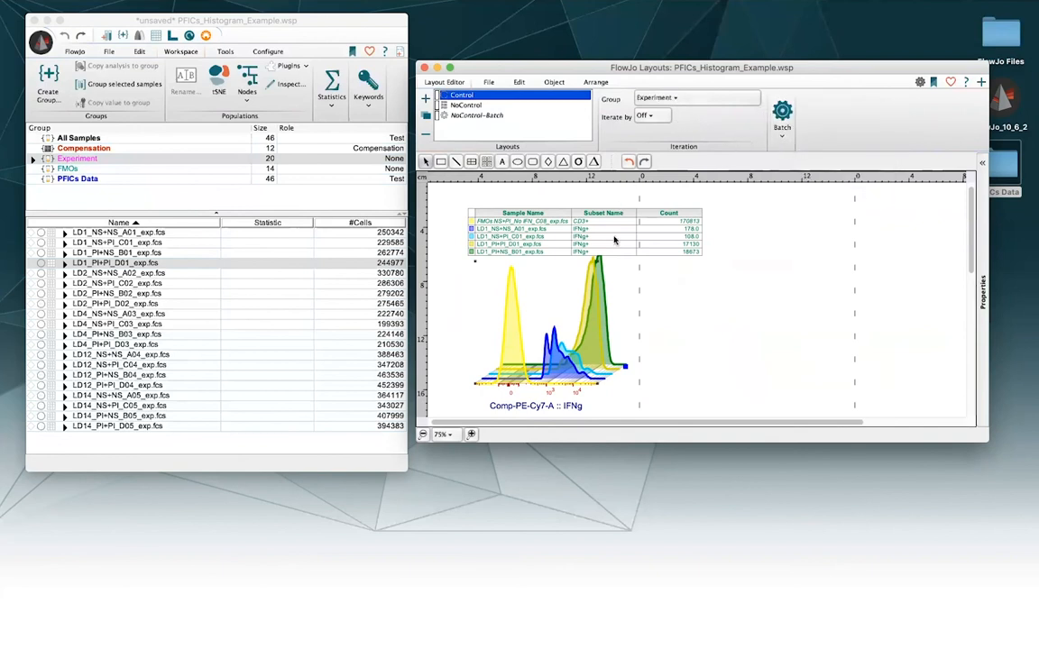
{"action": "mouse_move", "coordinate": [673, 115]}
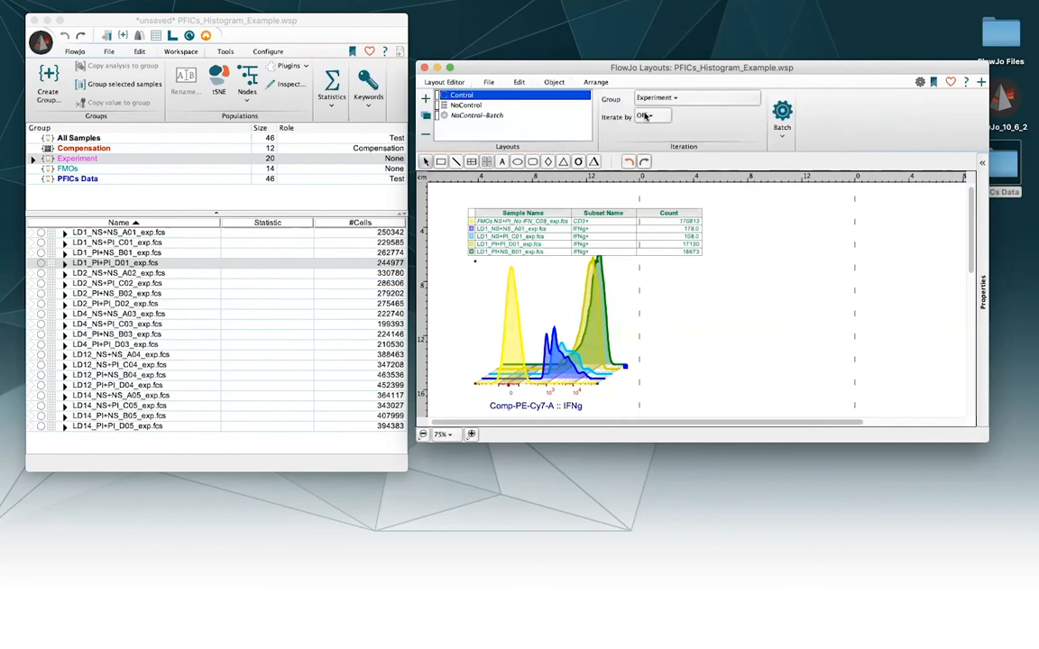
{"action": "left_click", "coordinate": [651, 116]}
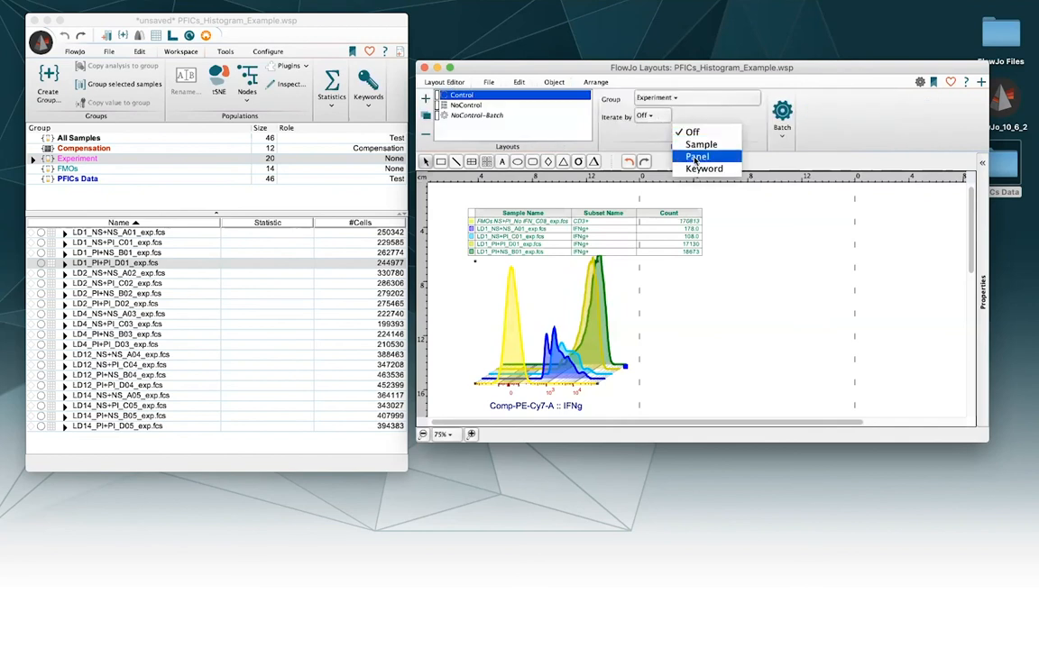
{"action": "left_click", "coordinate": [697, 157]}
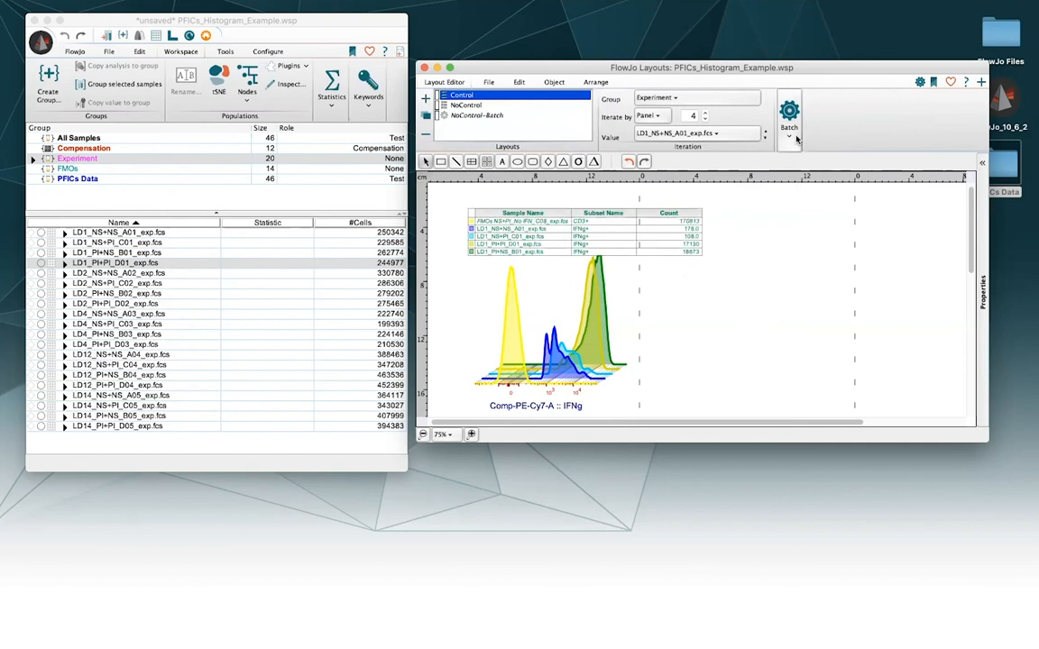
{"action": "left_click", "coordinate": [788, 118]}
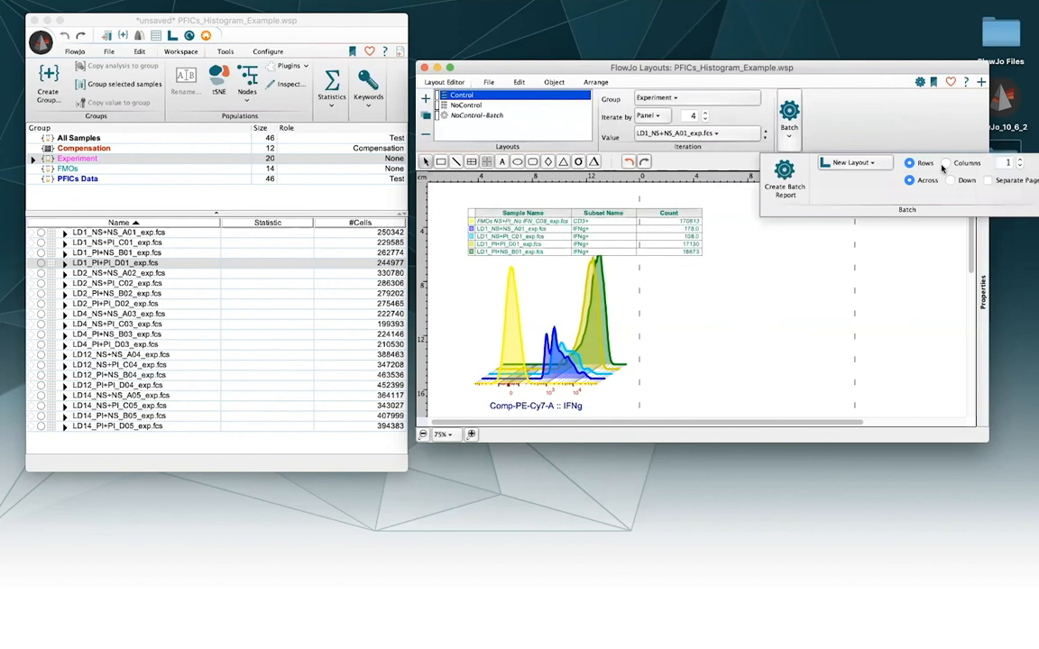